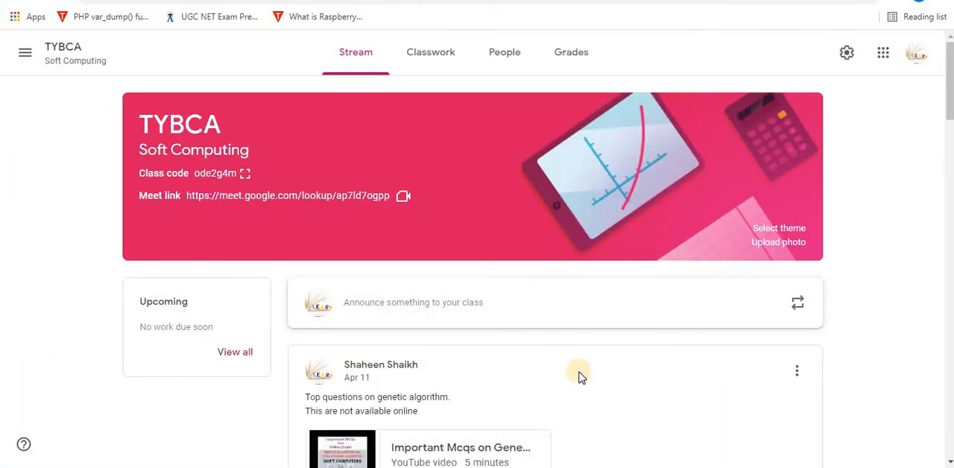
pyautogui.moveTo(522, 186)
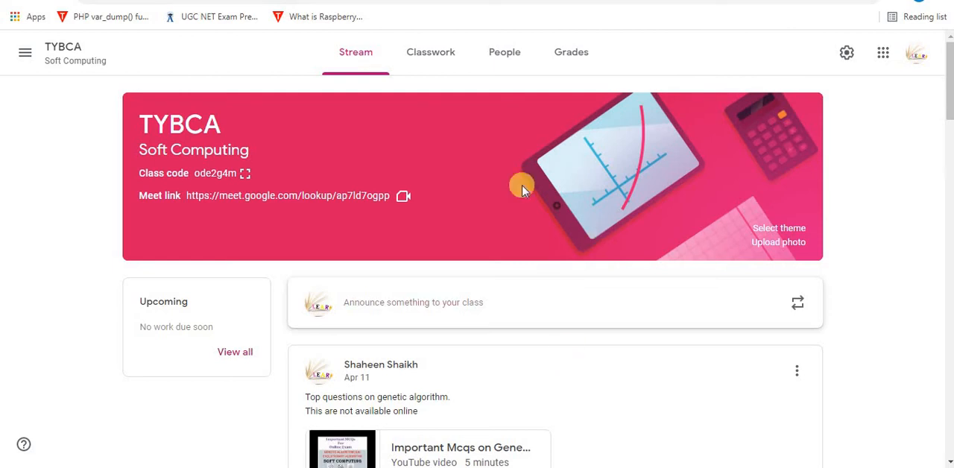
# Step: Show the People page with the teacher and the 71-student list
pyautogui.click(504, 50)
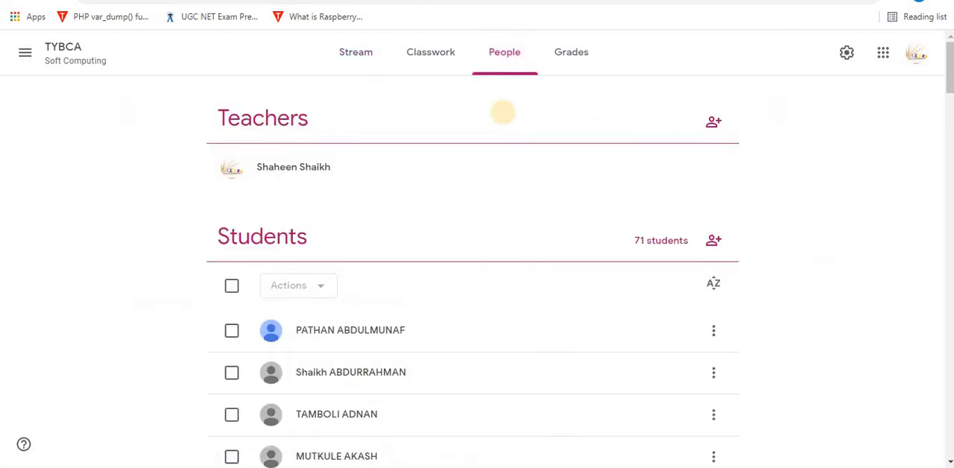
pyautogui.moveTo(358, 295)
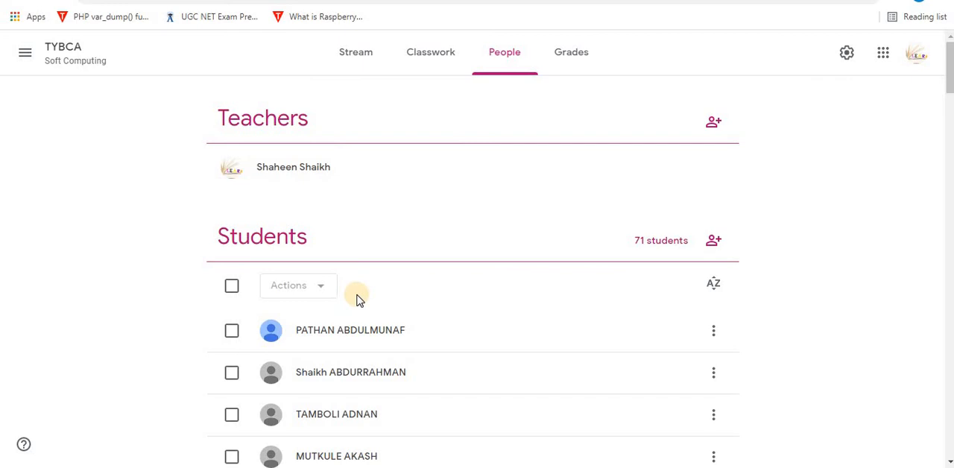
pyautogui.moveTo(945, 102)
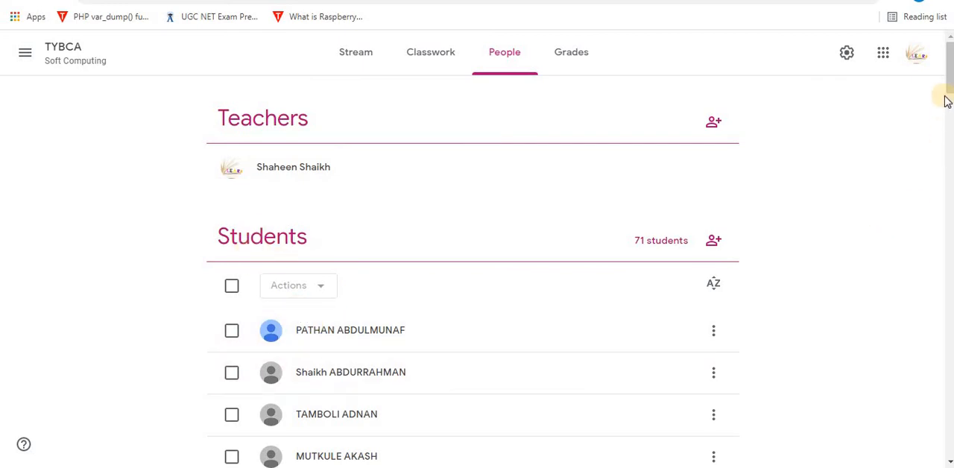
pyautogui.scroll(-3)
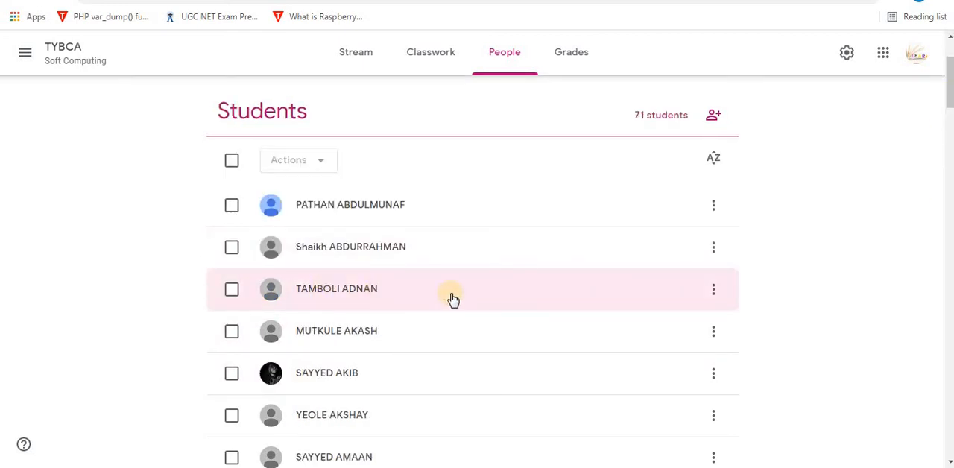
pyautogui.moveTo(316, 330)
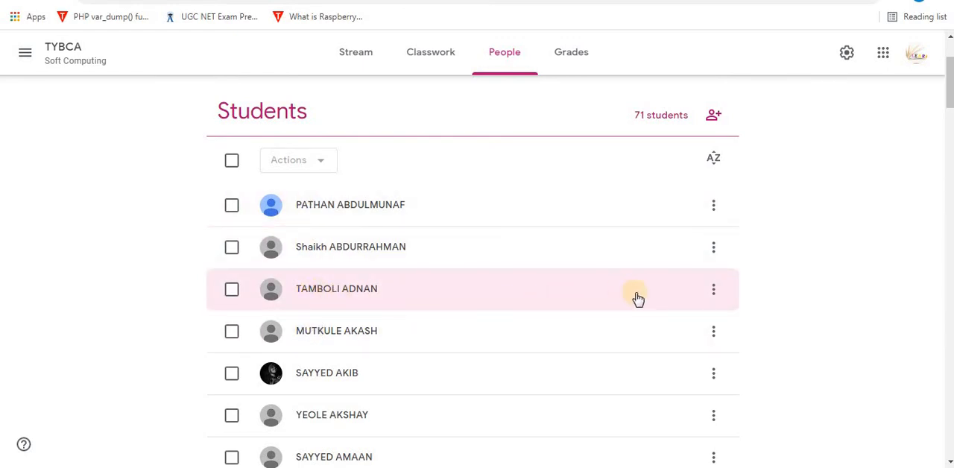
pyautogui.click(712, 289)
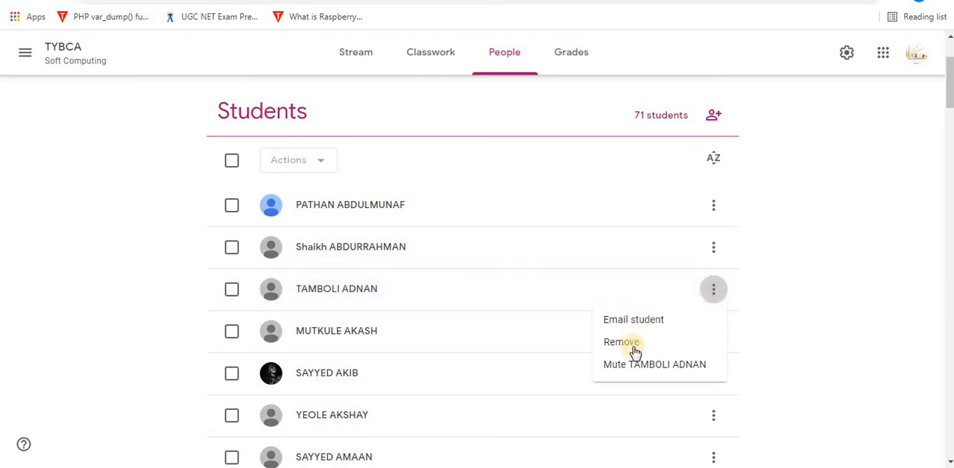
pyautogui.moveTo(626, 370)
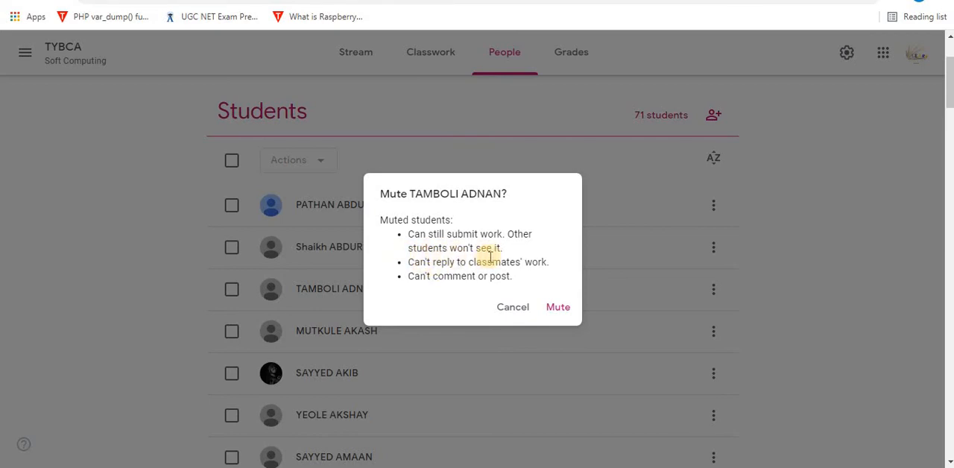
pyautogui.moveTo(462, 280)
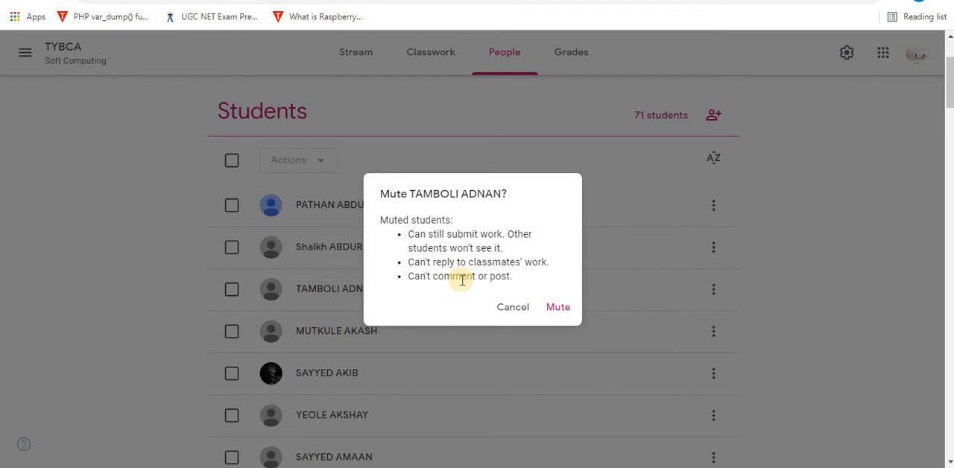
pyautogui.moveTo(468, 262)
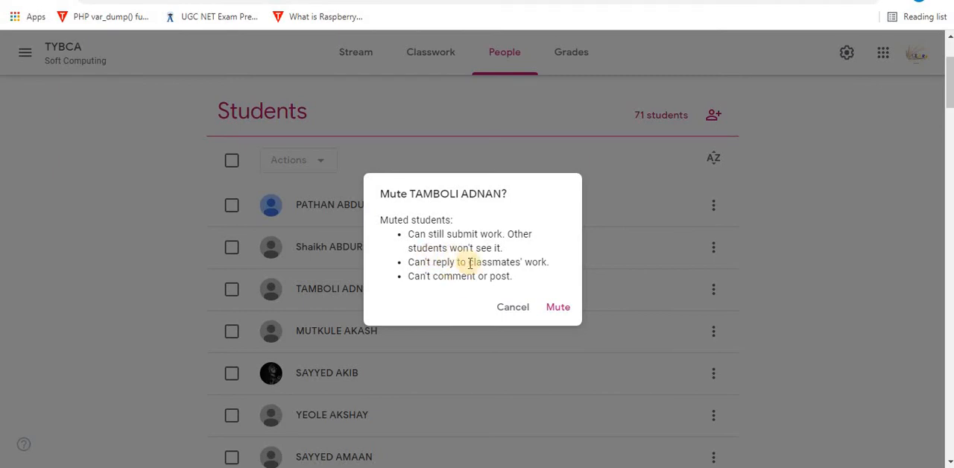
pyautogui.moveTo(441, 277)
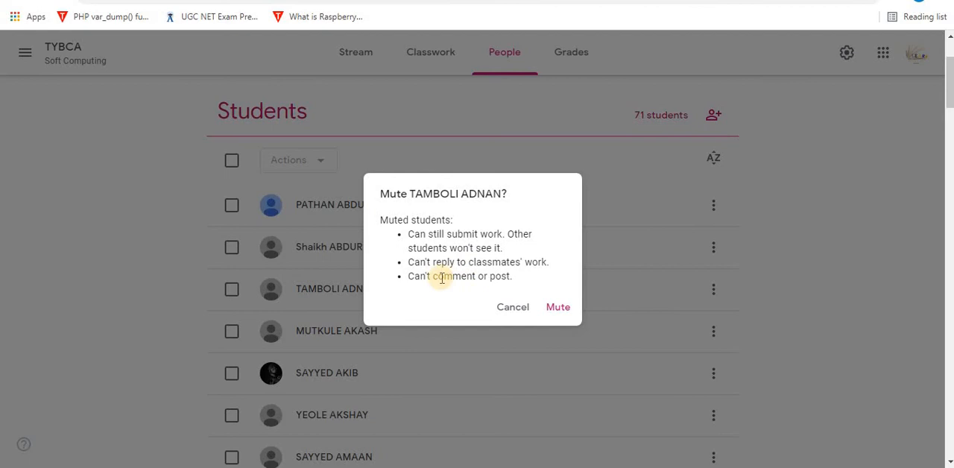
pyautogui.moveTo(465, 276)
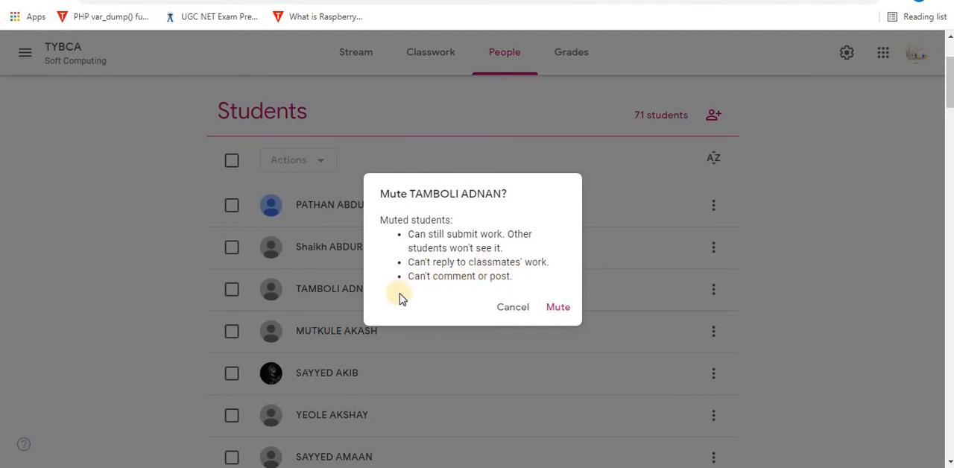
pyautogui.moveTo(454, 298)
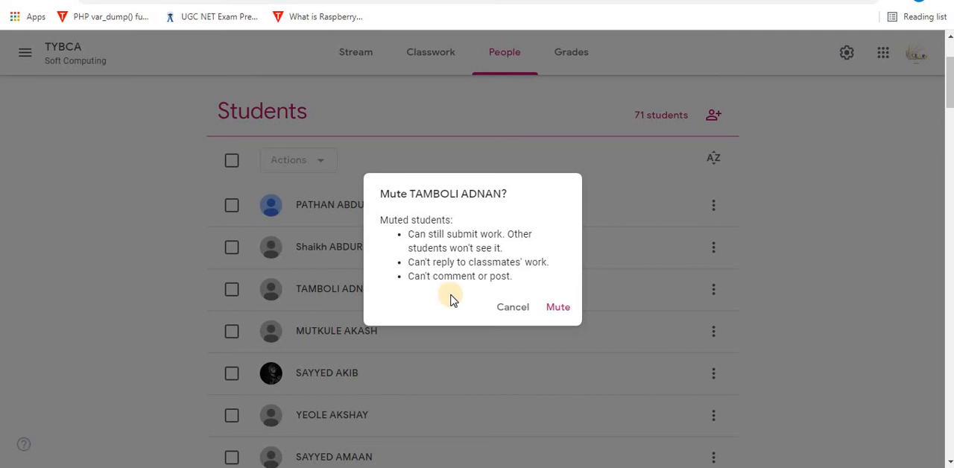
pyautogui.moveTo(557, 307)
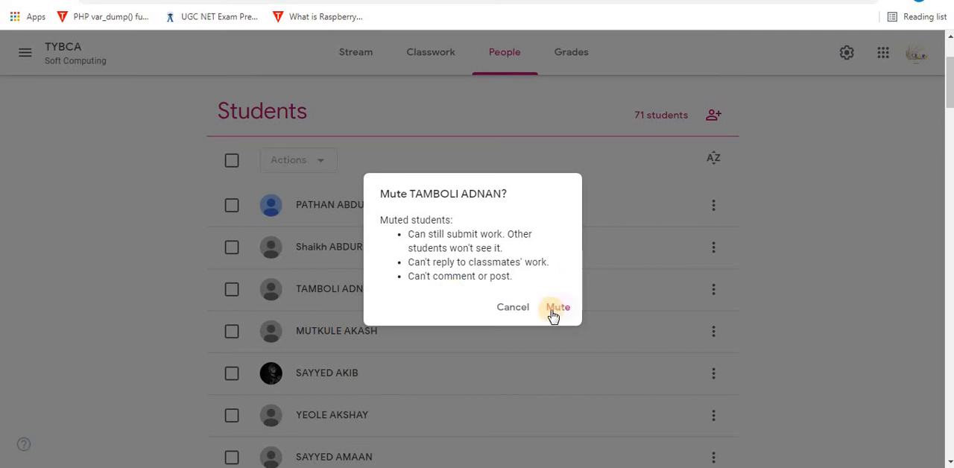
pyautogui.click(557, 307)
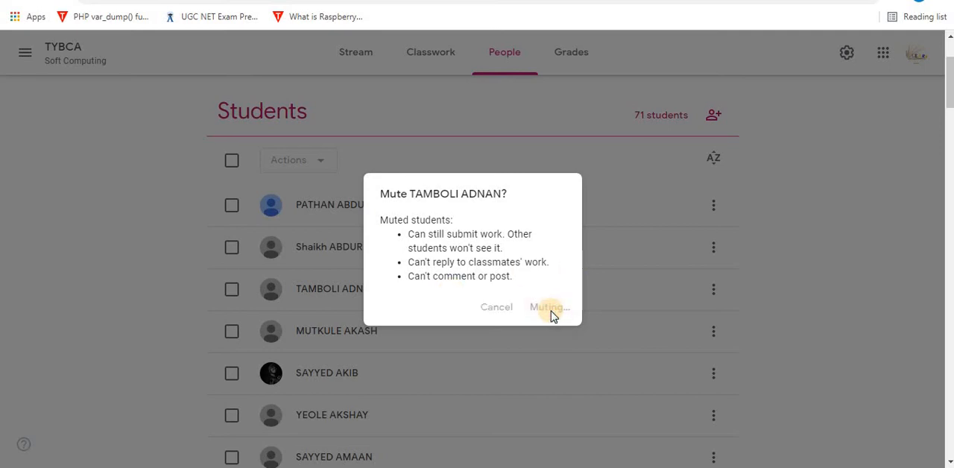
pyautogui.click(548, 307)
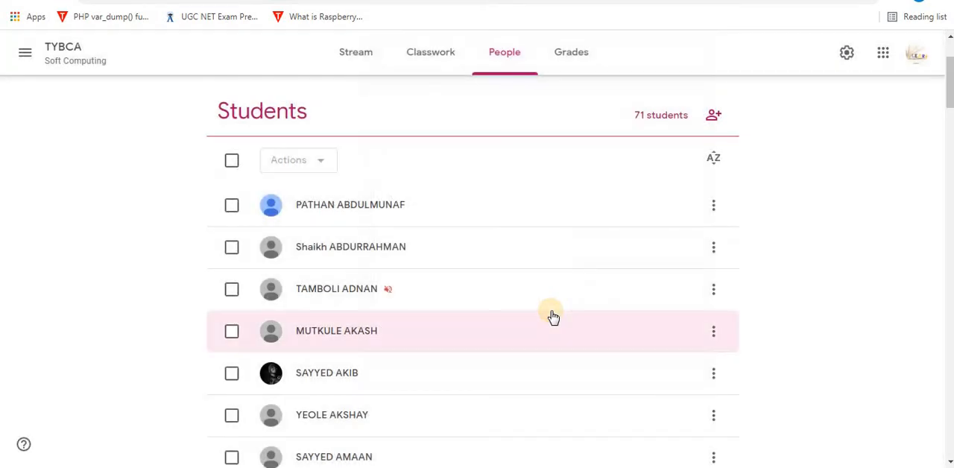
pyautogui.moveTo(390, 307)
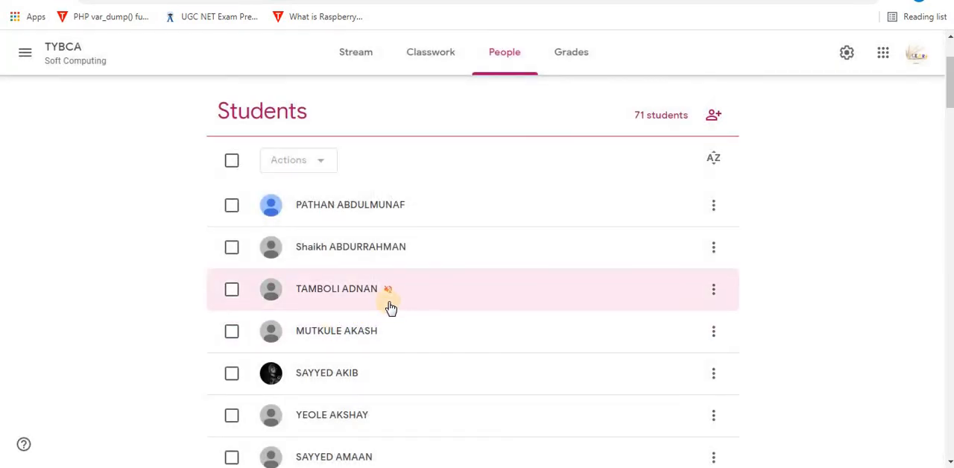
pyautogui.moveTo(384, 287)
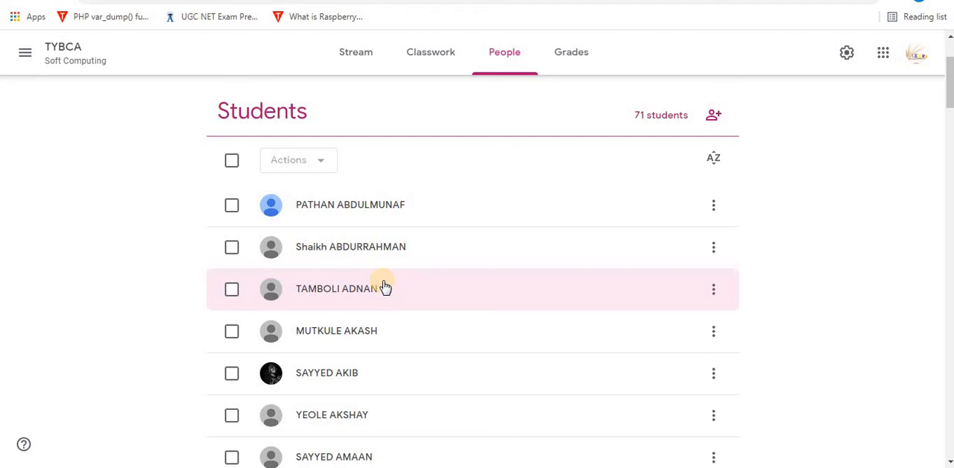
pyautogui.moveTo(382, 305)
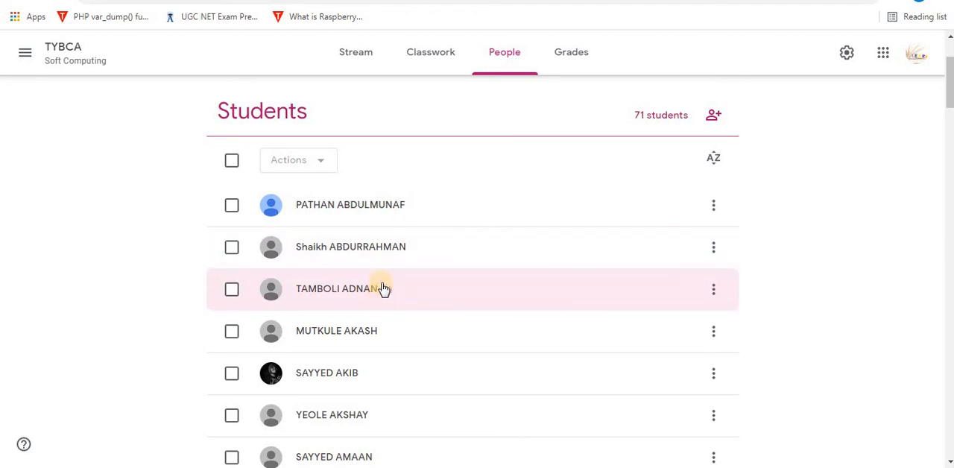
pyautogui.moveTo(652, 313)
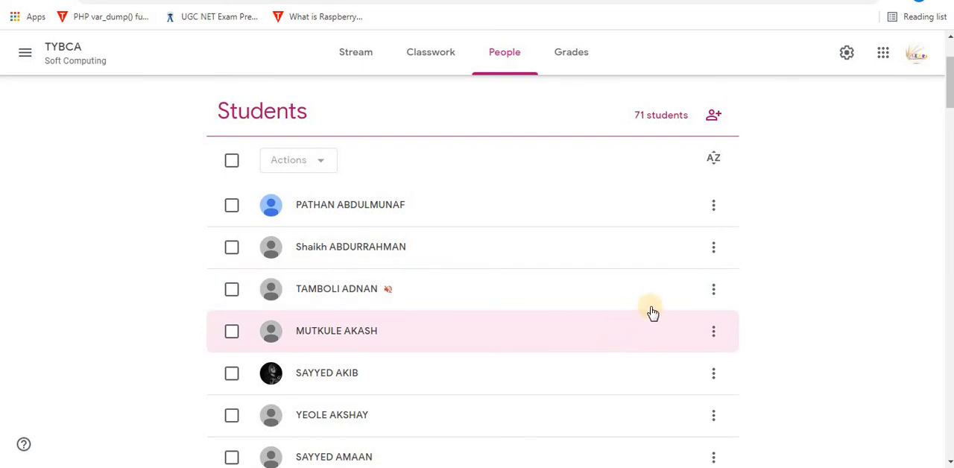
pyautogui.moveTo(712, 289)
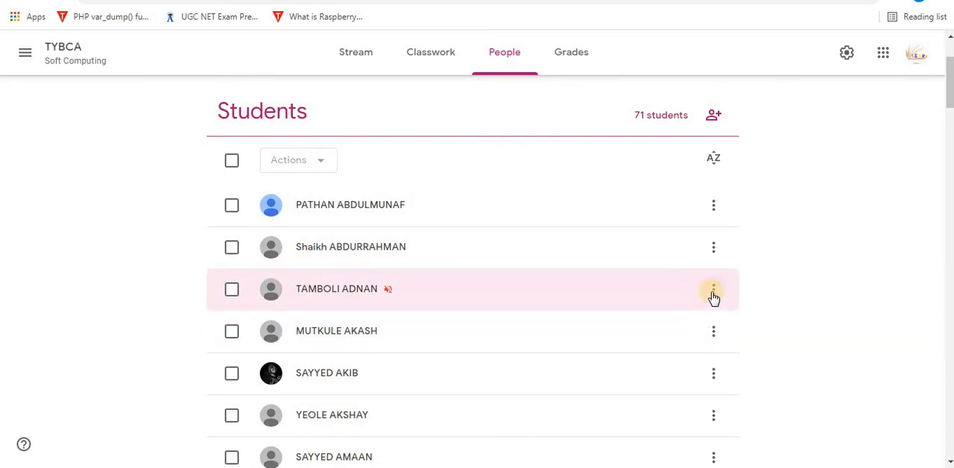
pyautogui.click(713, 290)
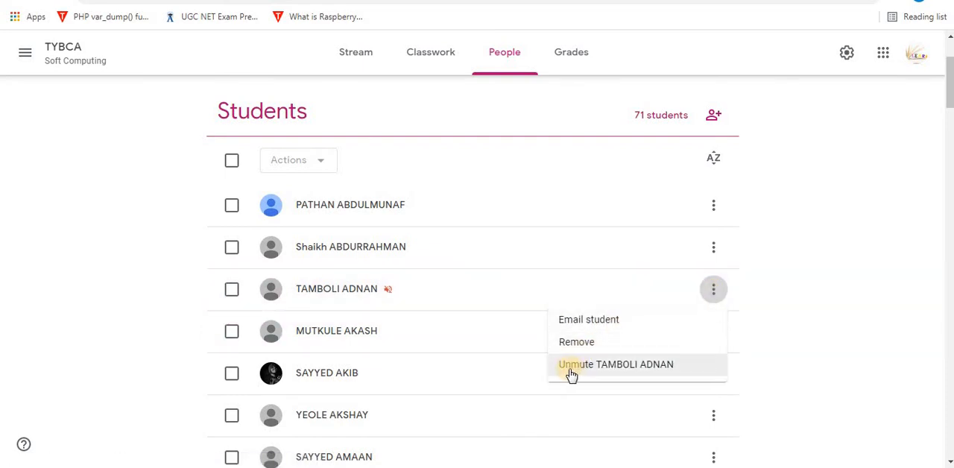
pyautogui.click(616, 364)
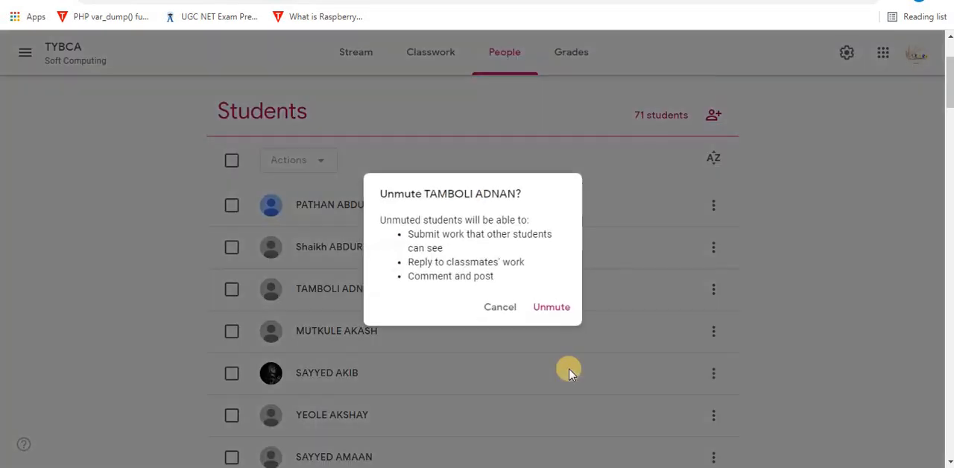
pyautogui.click(551, 307)
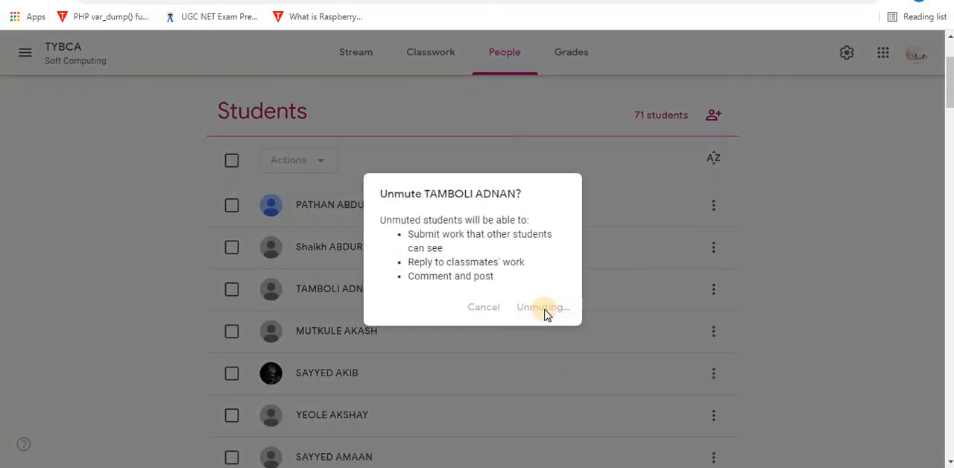
pyautogui.click(540, 307)
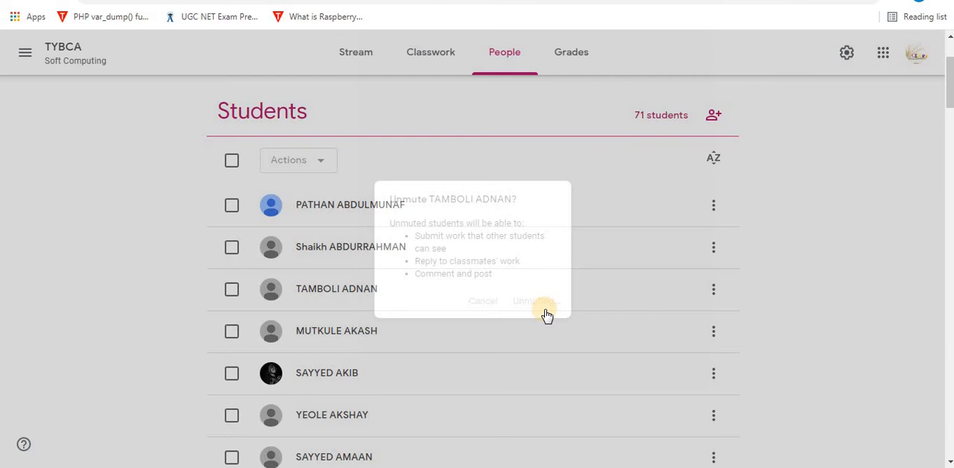
pyautogui.click(535, 301)
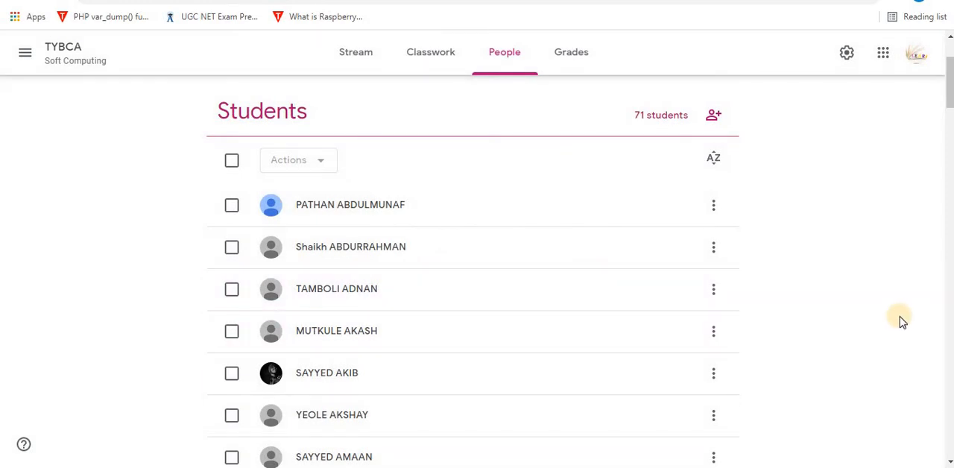
pyautogui.moveTo(180, 148)
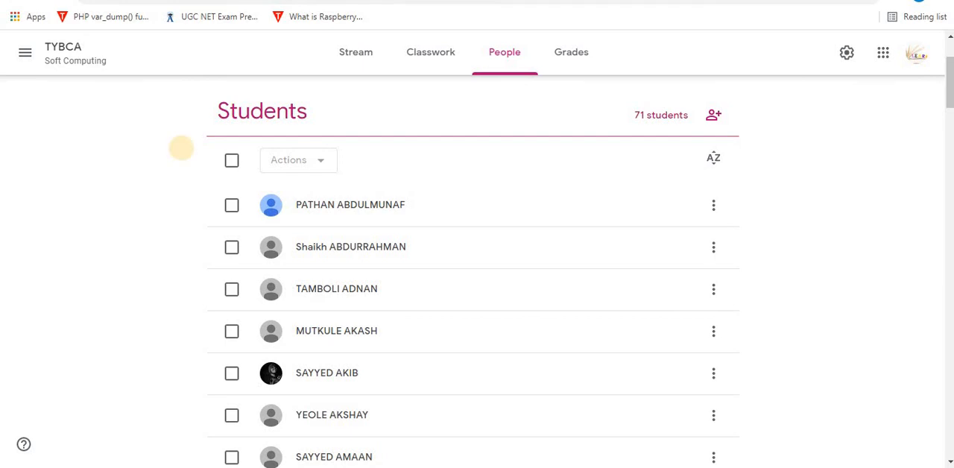
pyautogui.moveTo(185, 155)
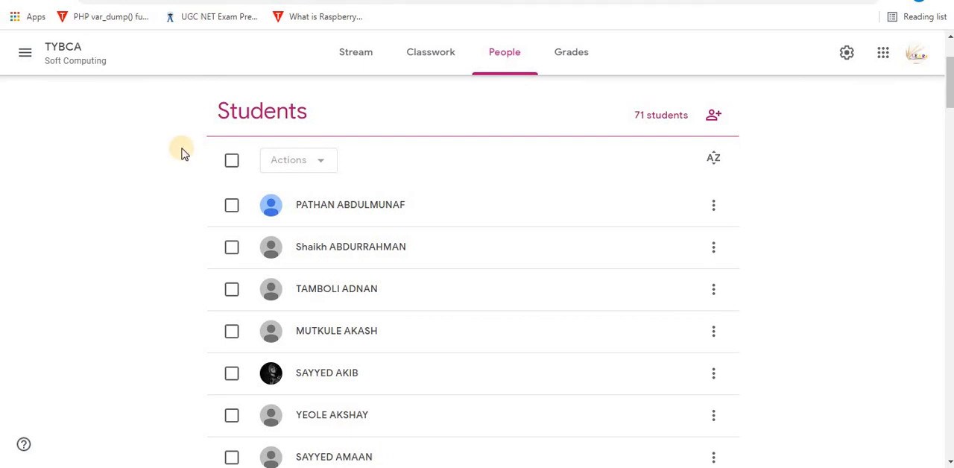
pyautogui.moveTo(146, 229)
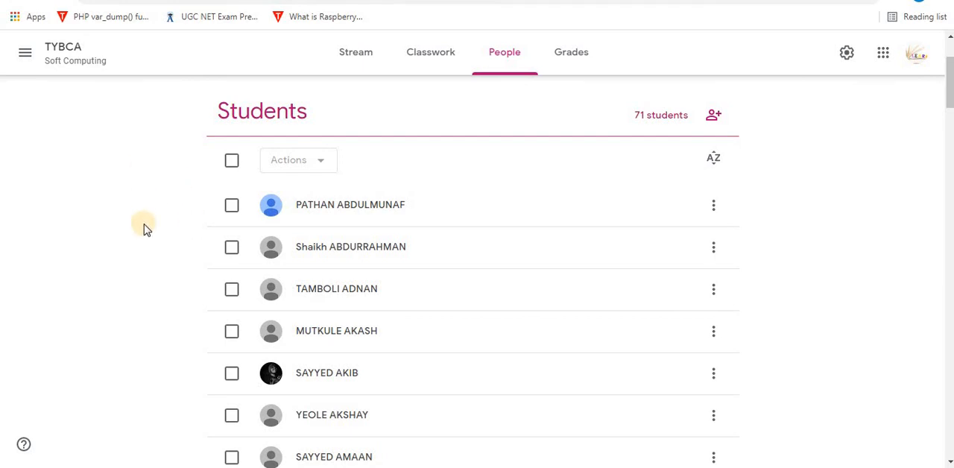
pyautogui.moveTo(265, 163)
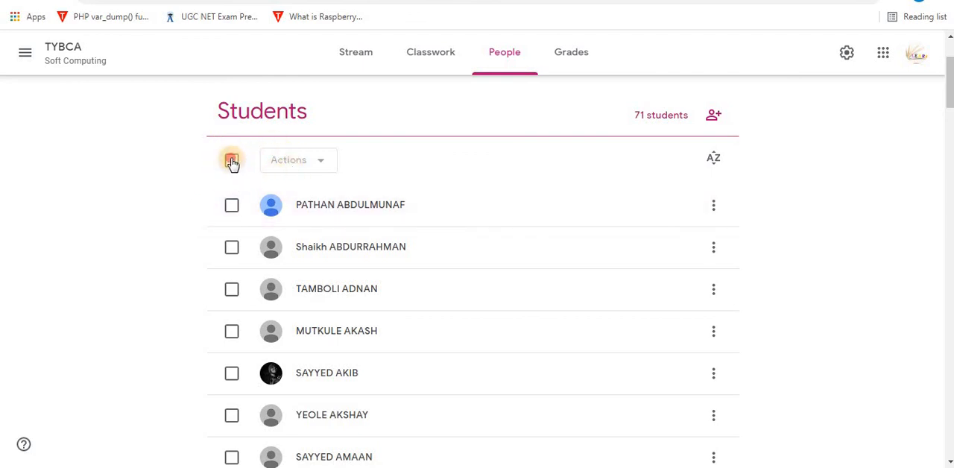
# Step: Select all 71 students and reveal the bulk Actions dropdown
pyautogui.click(231, 161)
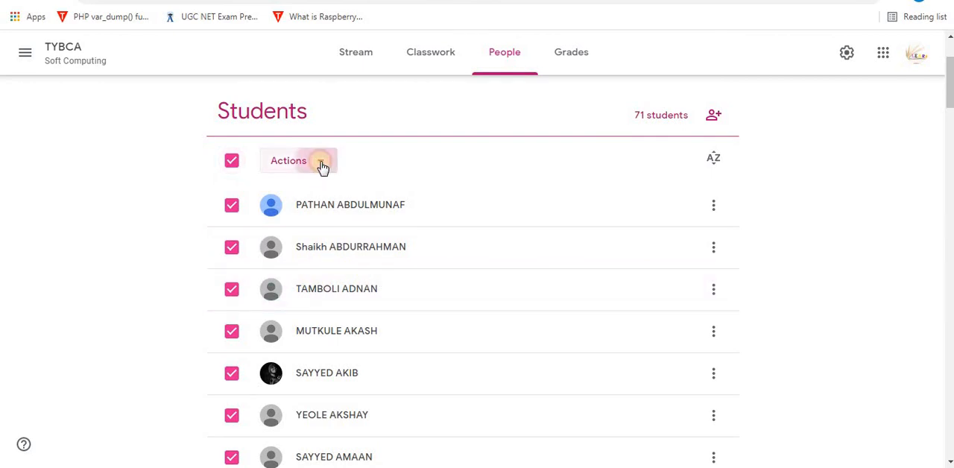
pyautogui.click(298, 161)
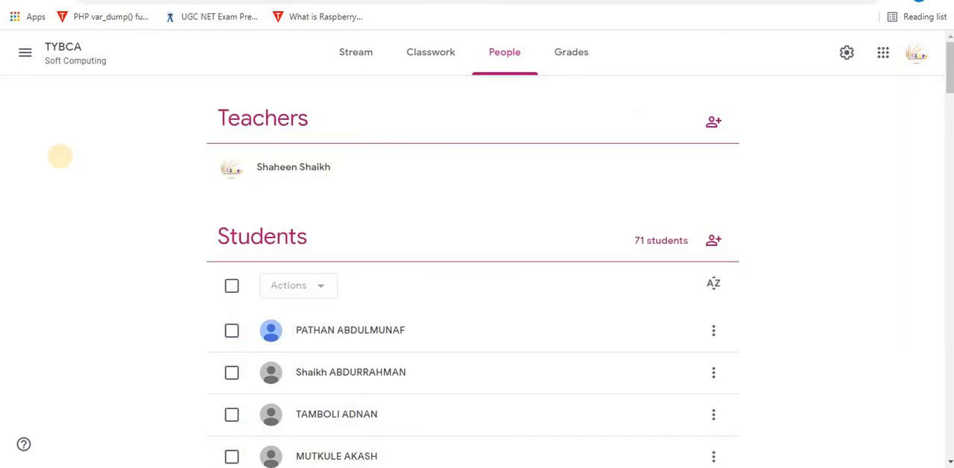
pyautogui.moveTo(63, 163)
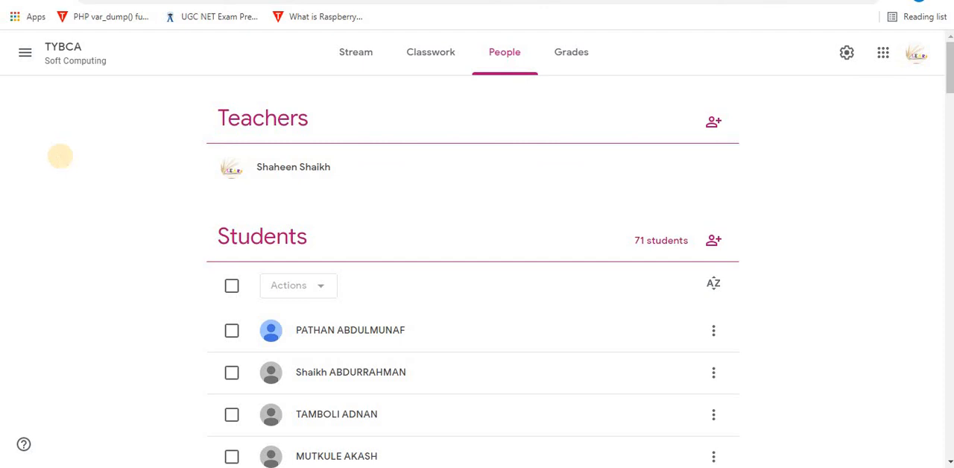
pyautogui.moveTo(63, 162)
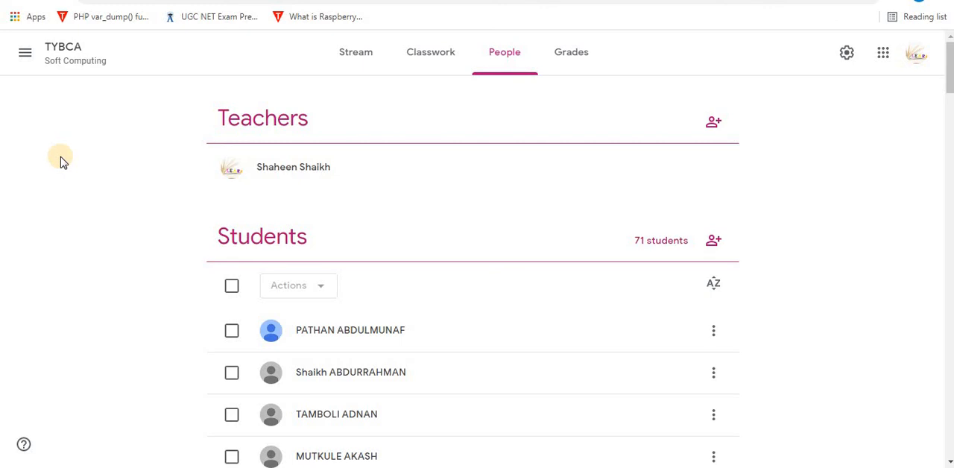
pyautogui.moveTo(45, 202)
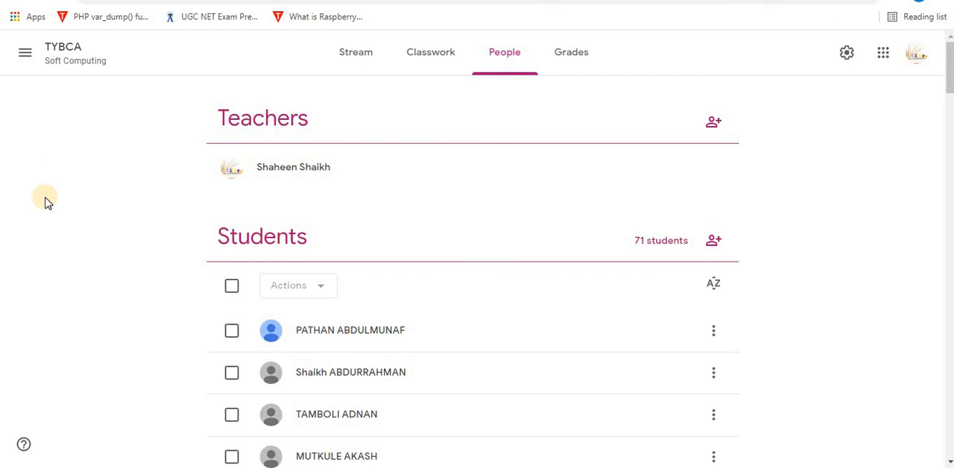